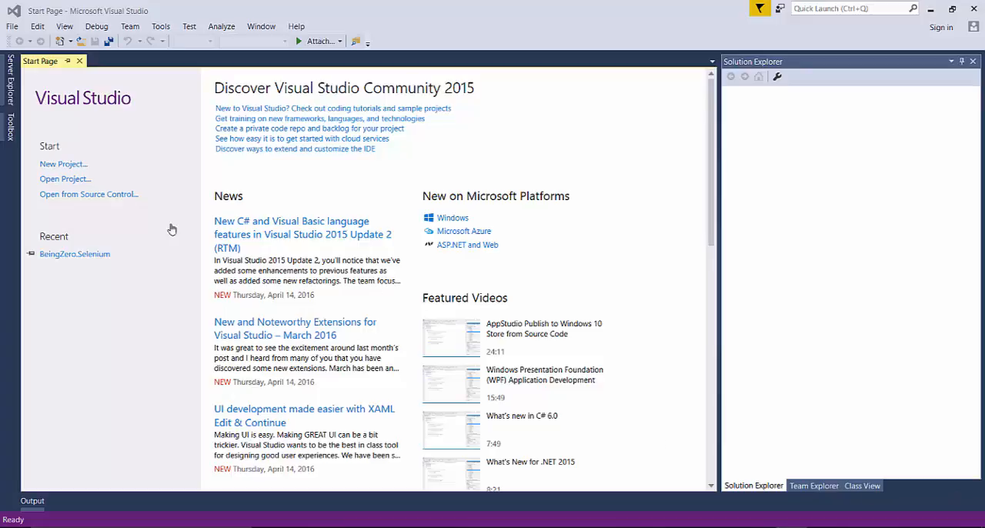
# Step: Create a Visual C# Class Library project named BeingZero.Selenium.DataDriven
pyautogui.click(64, 164)
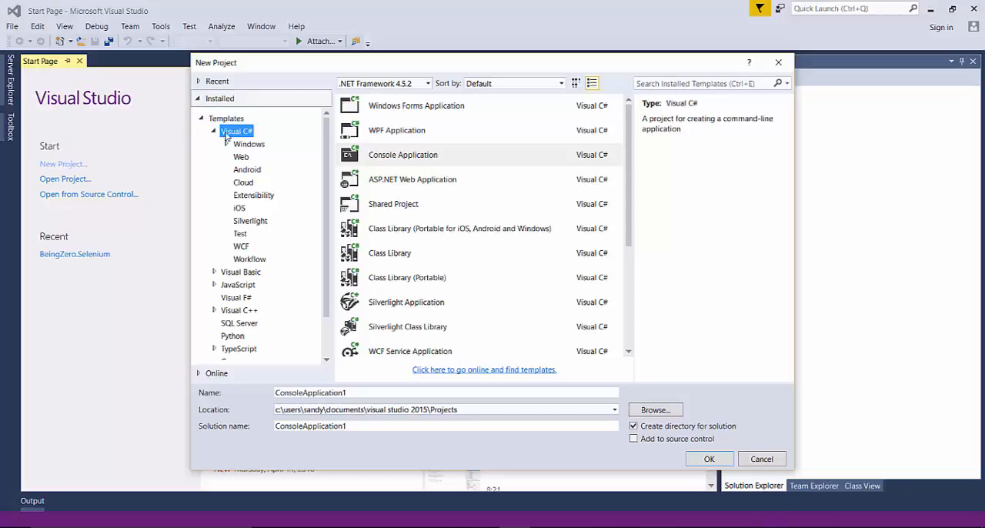
pyautogui.click(214, 130)
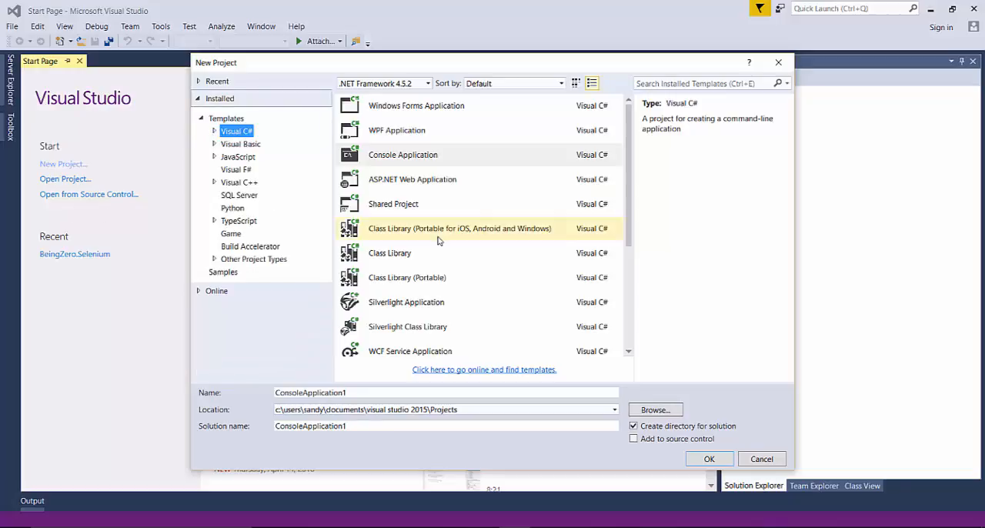
pyautogui.click(390, 253)
pyautogui.write('BeingZero.')
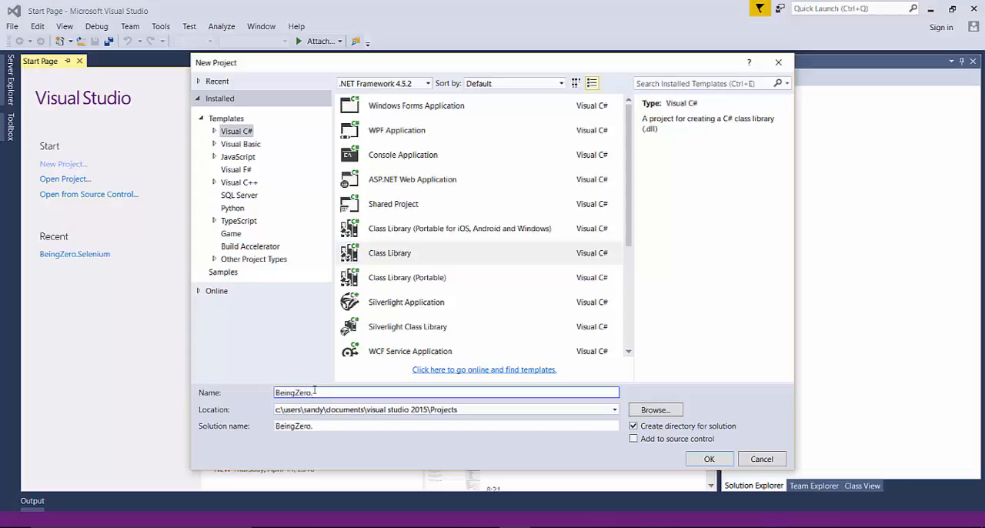
pyautogui.write('Selenium.')
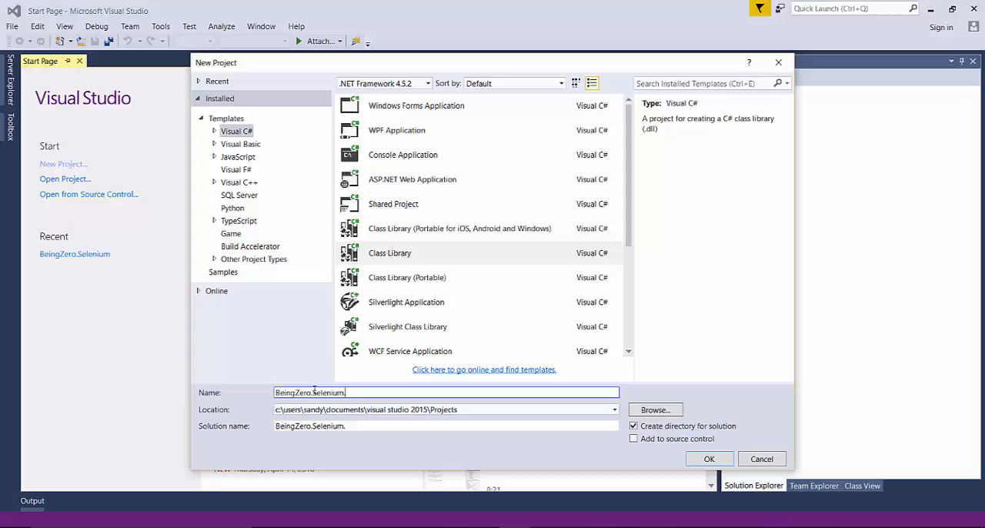
pyautogui.click(709, 459)
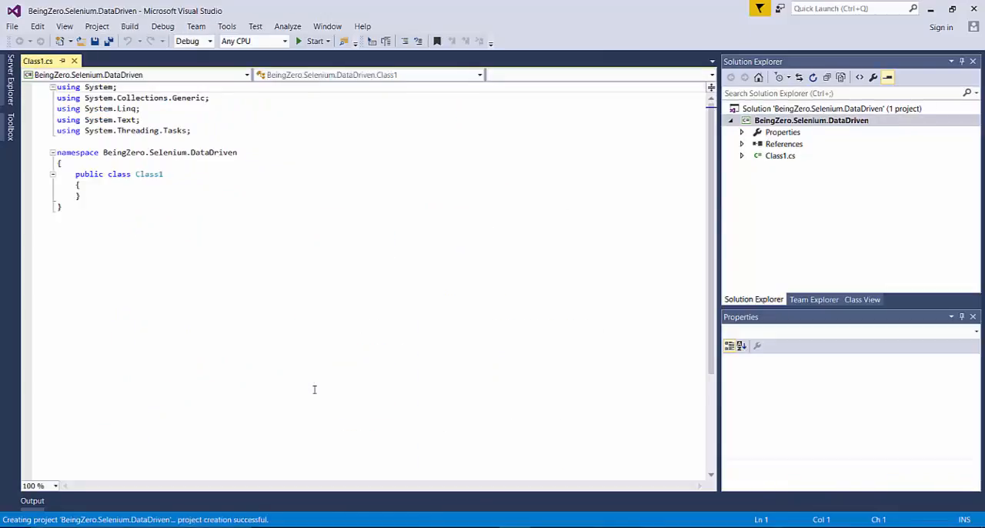
# Step: Delete the default Class1.cs file from the project
pyautogui.click(783, 144)
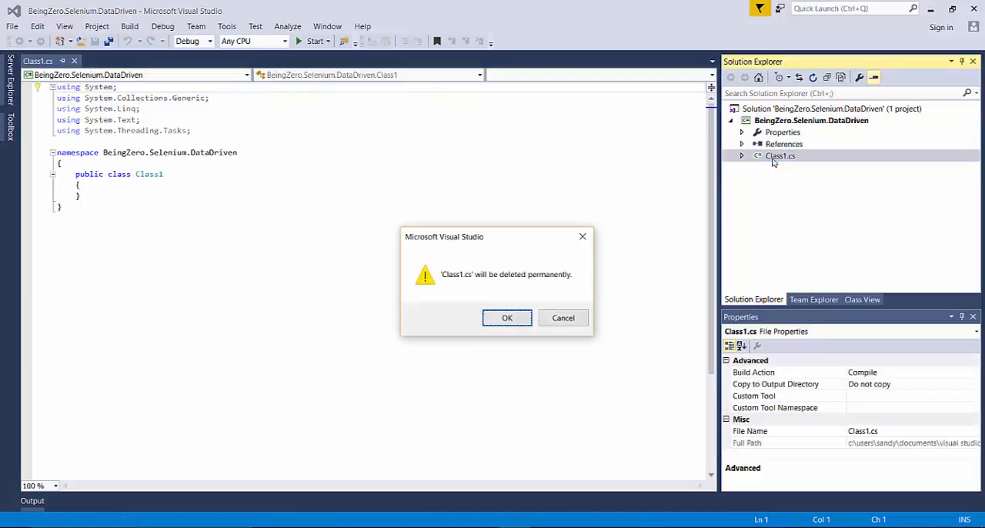
pyautogui.click(507, 318)
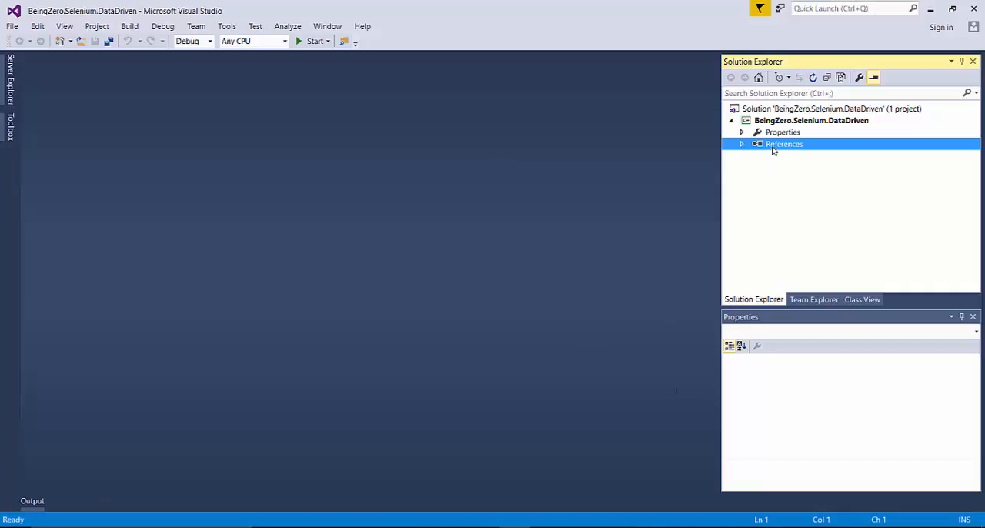
# Step: Open the project's NuGet Package Manager and browse online for Selenium packages
pyautogui.rightClick(783, 144)
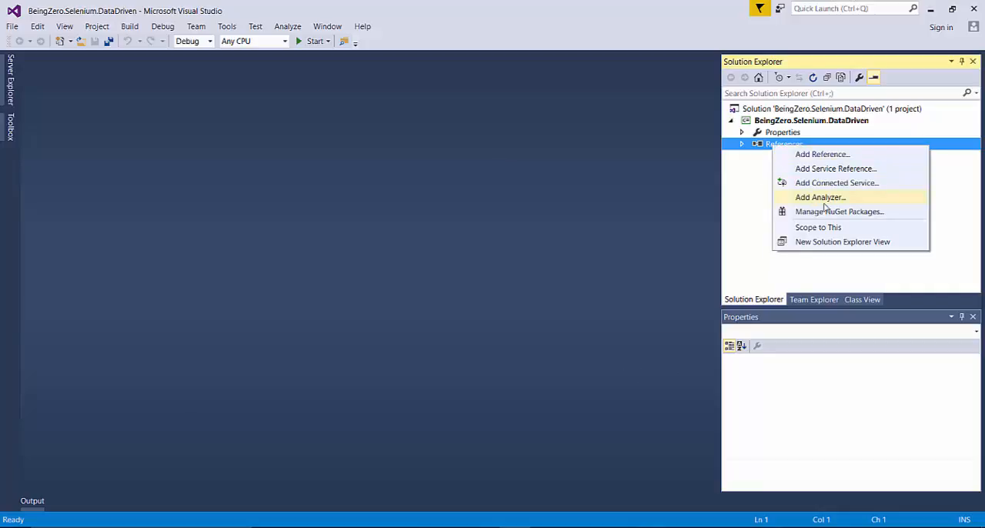
pyautogui.click(840, 211)
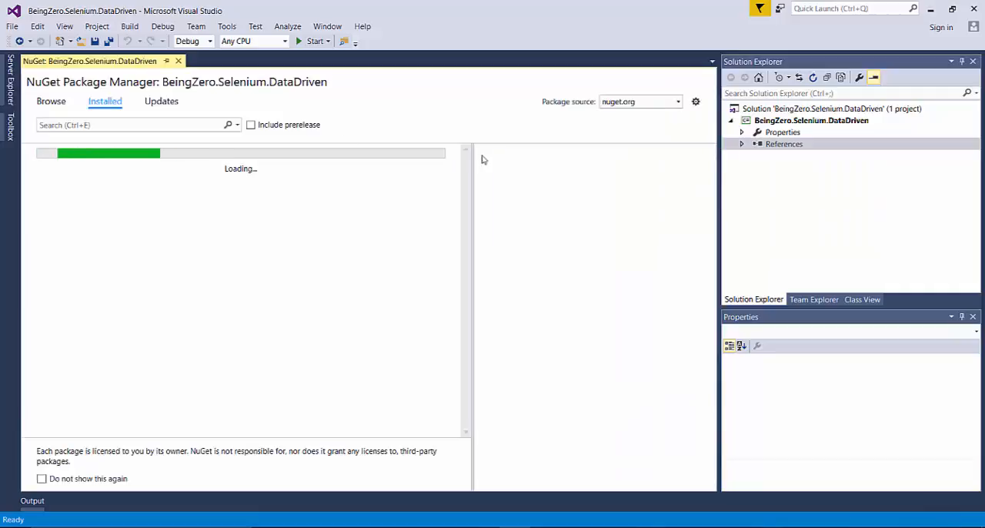
pyautogui.click(51, 100)
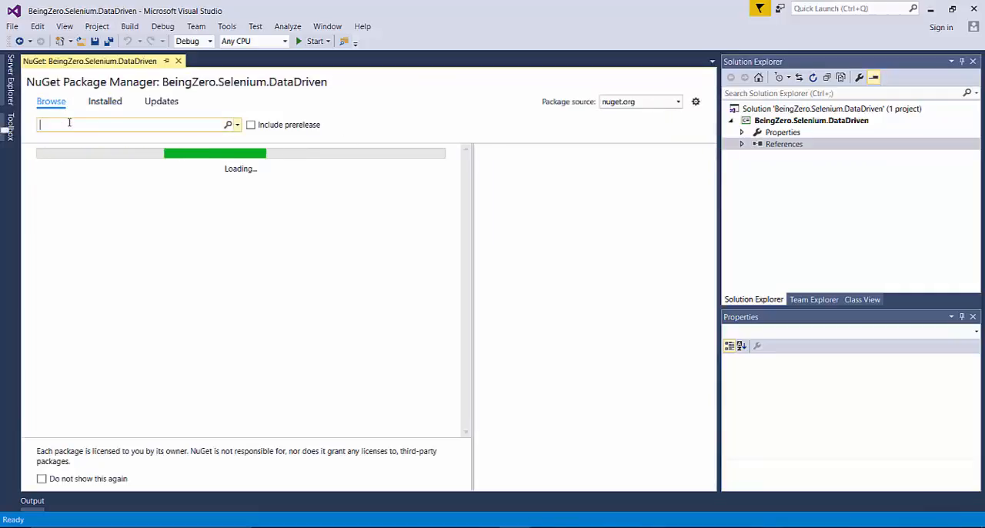
pyautogui.write('Selenium')
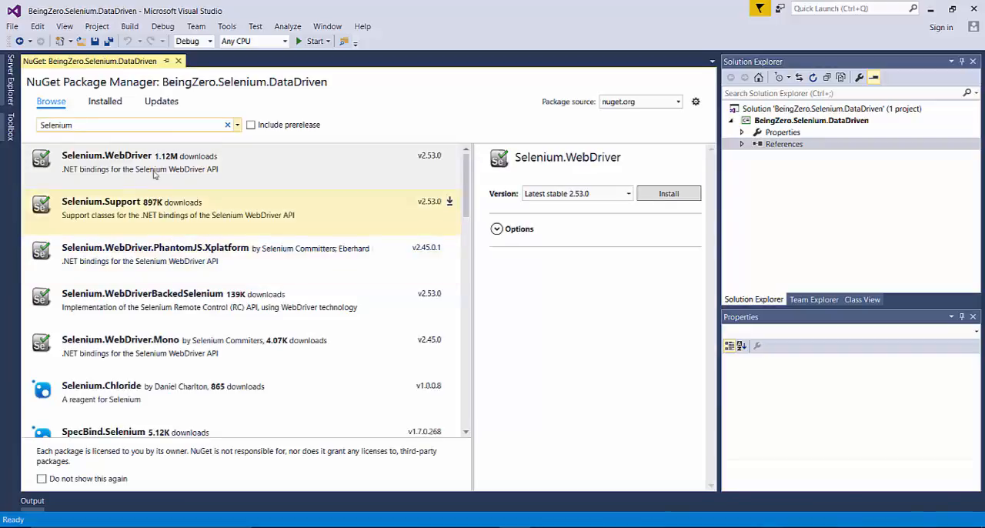
# Step: Install Selenium.Support 2.53.0 along with its Selenium.WebDriver dependency
pyautogui.click(177, 208)
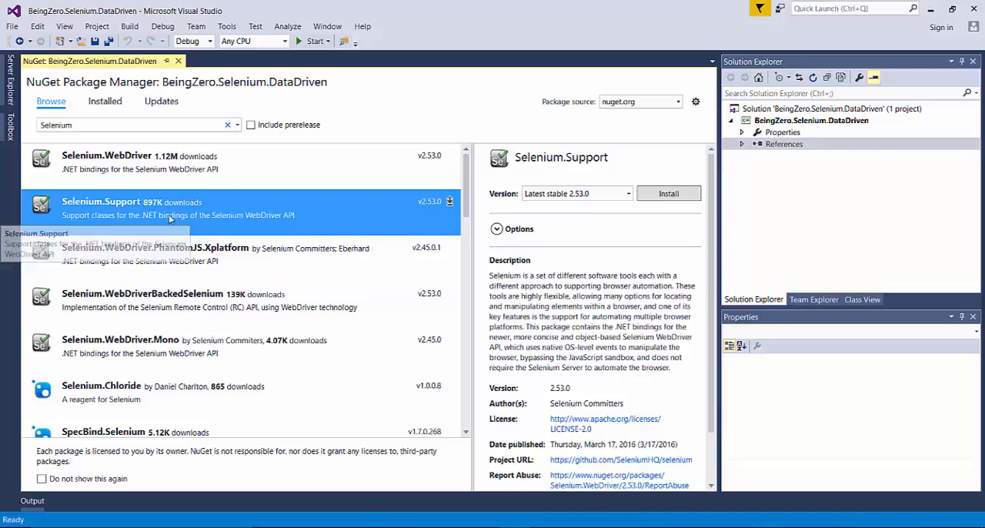
pyautogui.moveTo(450, 201)
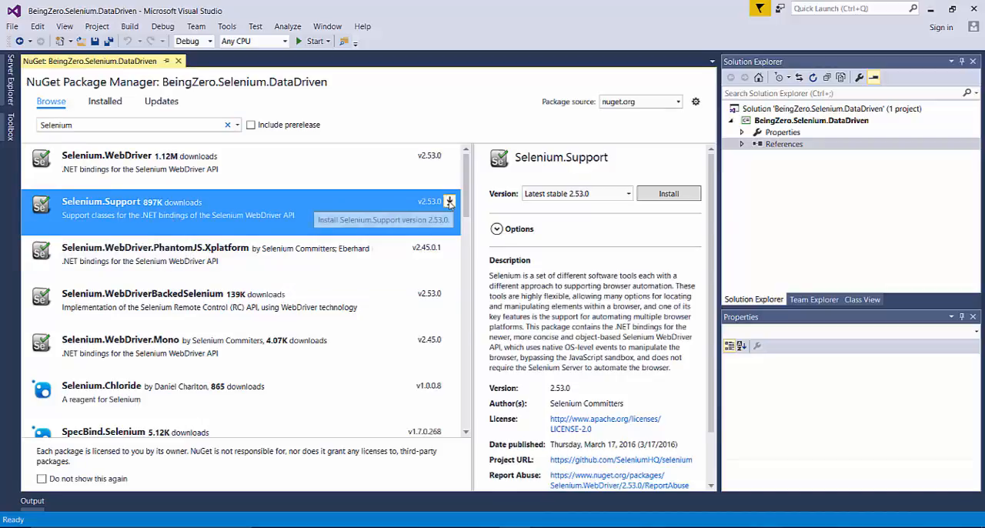
pyautogui.click(668, 193)
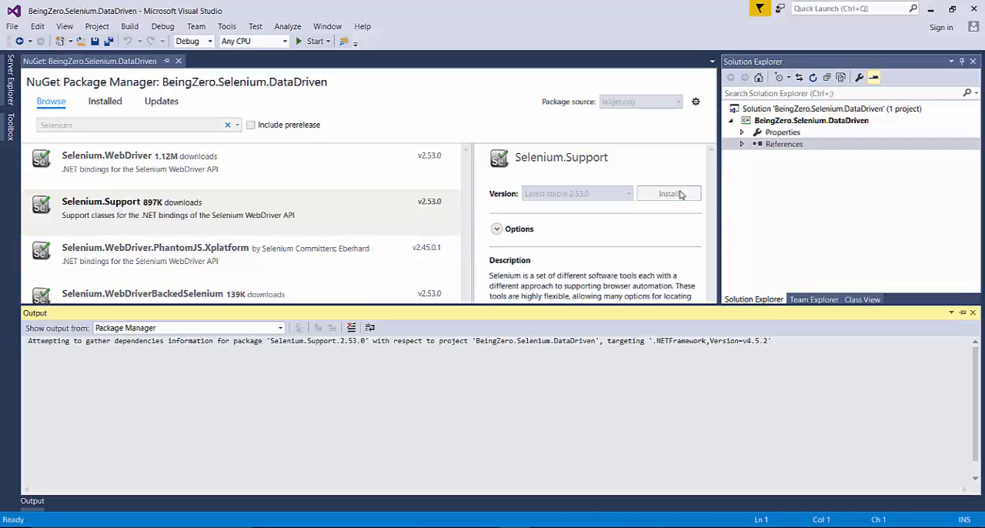
pyautogui.click(668, 193)
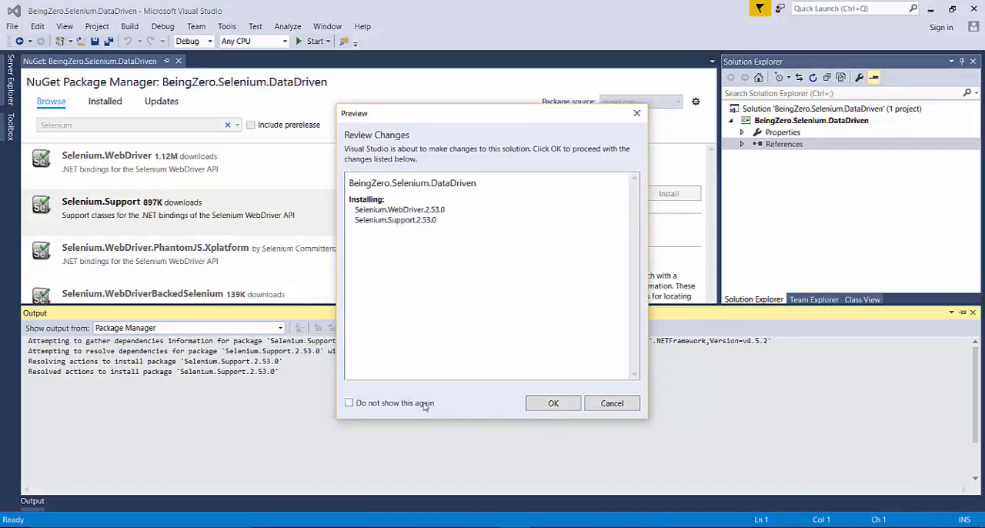
pyautogui.click(553, 403)
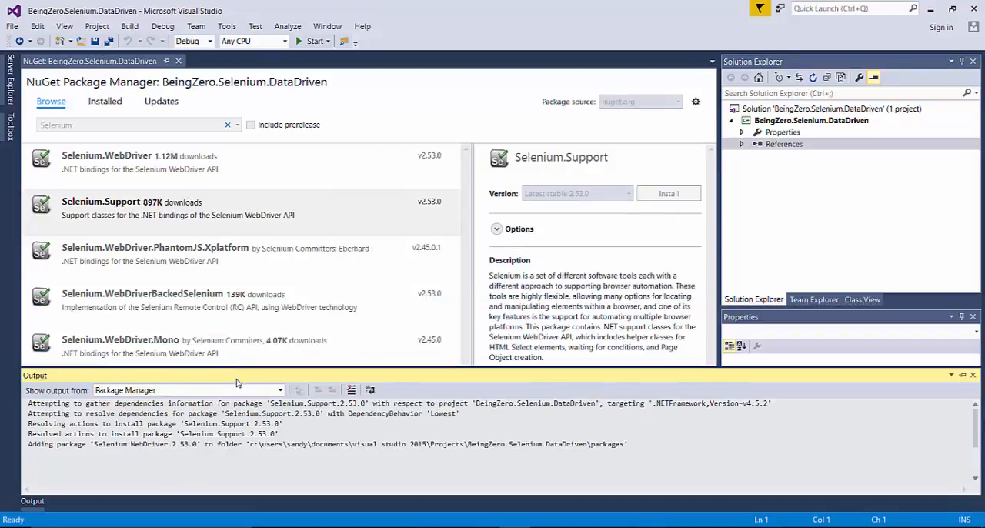
pyautogui.click(667, 193)
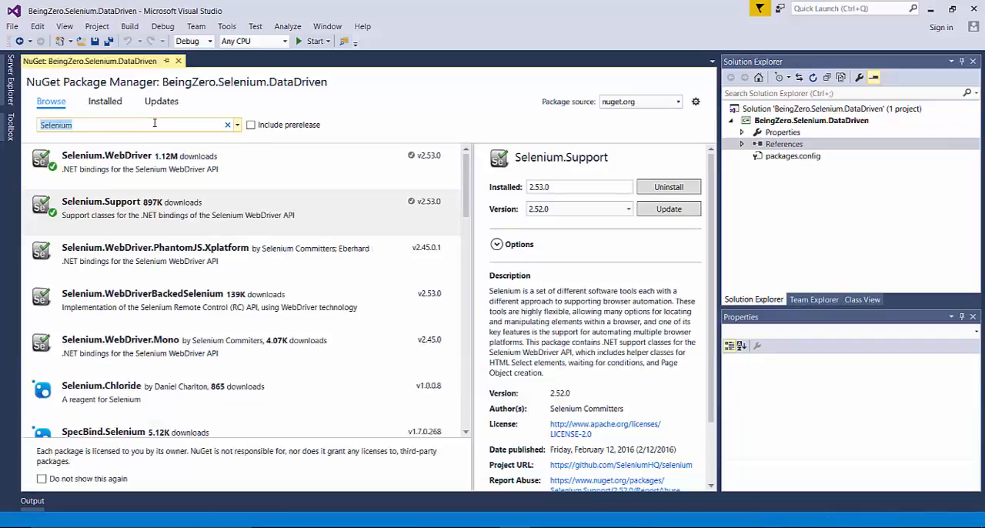
# Step: Search xunit, install xunit.runner.visualstudio 2.1.0, then begin installing xunit 2.1.0
pyautogui.write('xunit')
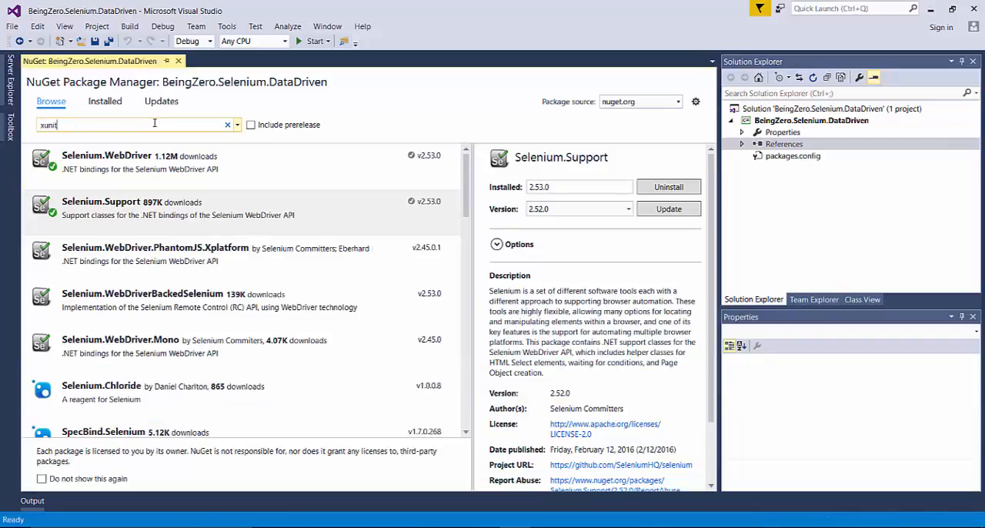
pyautogui.press('Return')
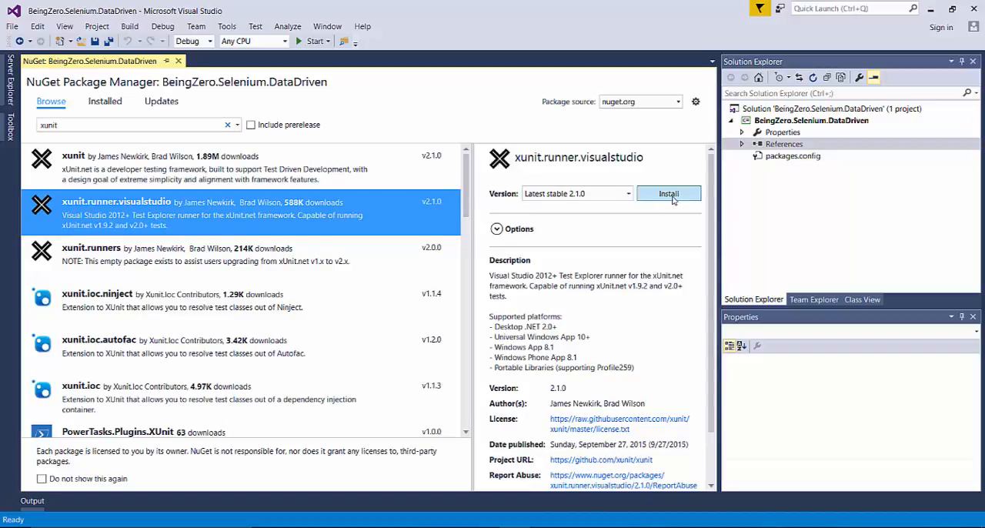
pyautogui.click(669, 194)
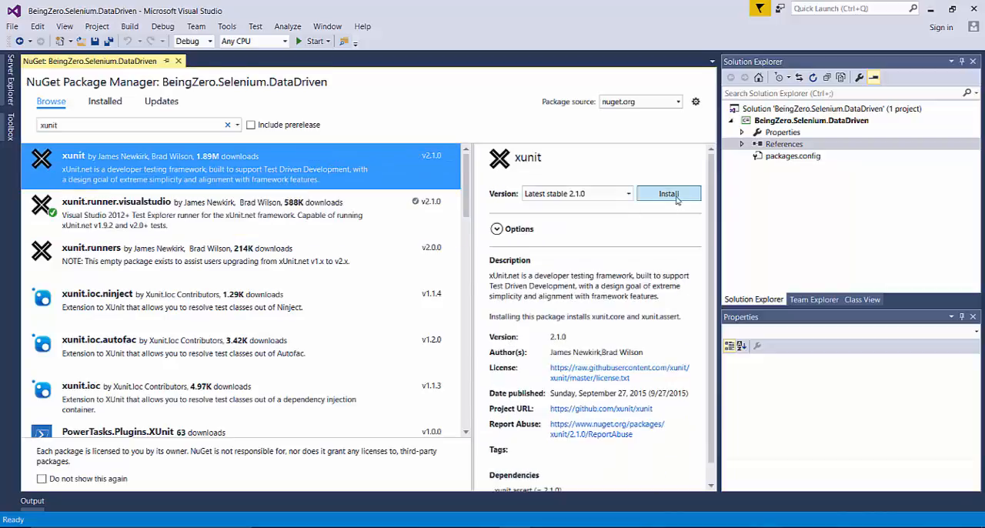
pyautogui.click(668, 193)
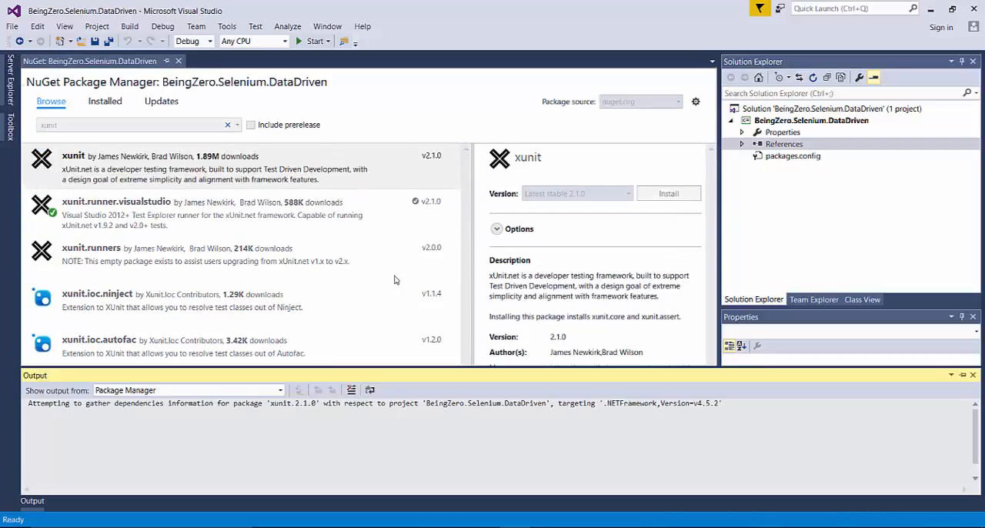